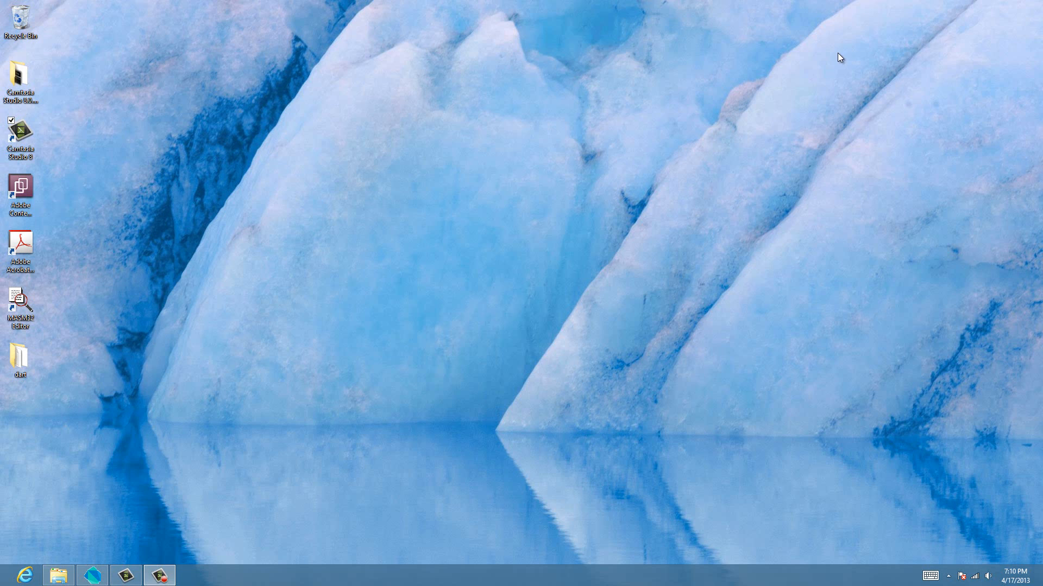
{"action": "mouse_move", "coordinate": [600, 108]}
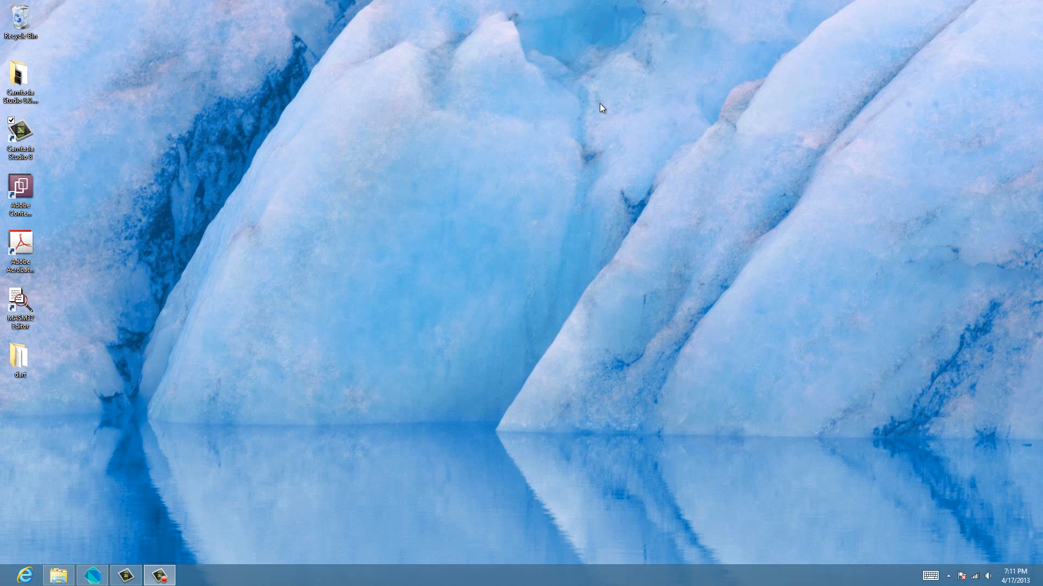
{"action": "mouse_move", "coordinate": [382, 186]}
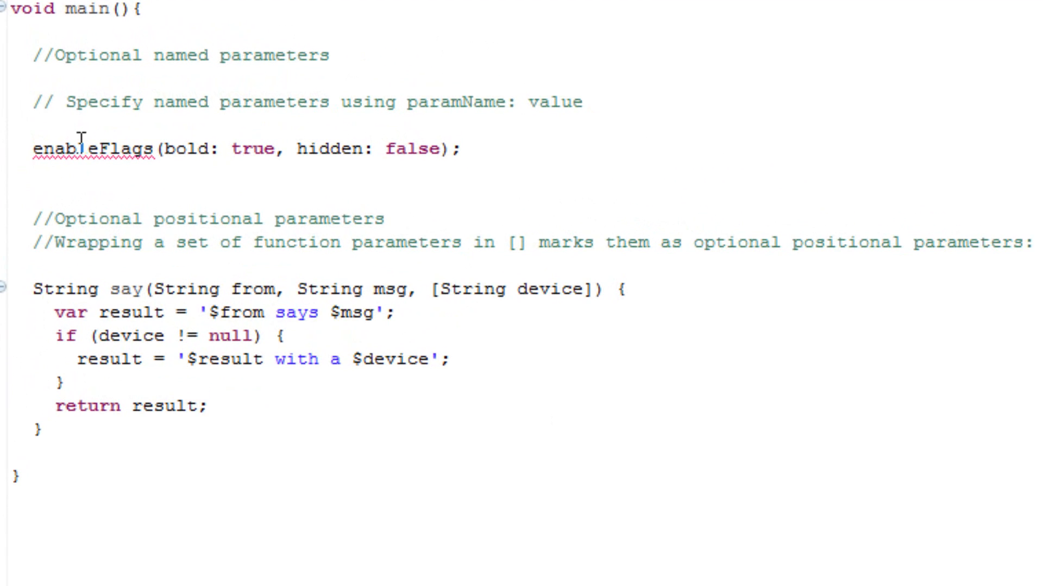
{"action": "mouse_move", "coordinate": [410, 101]}
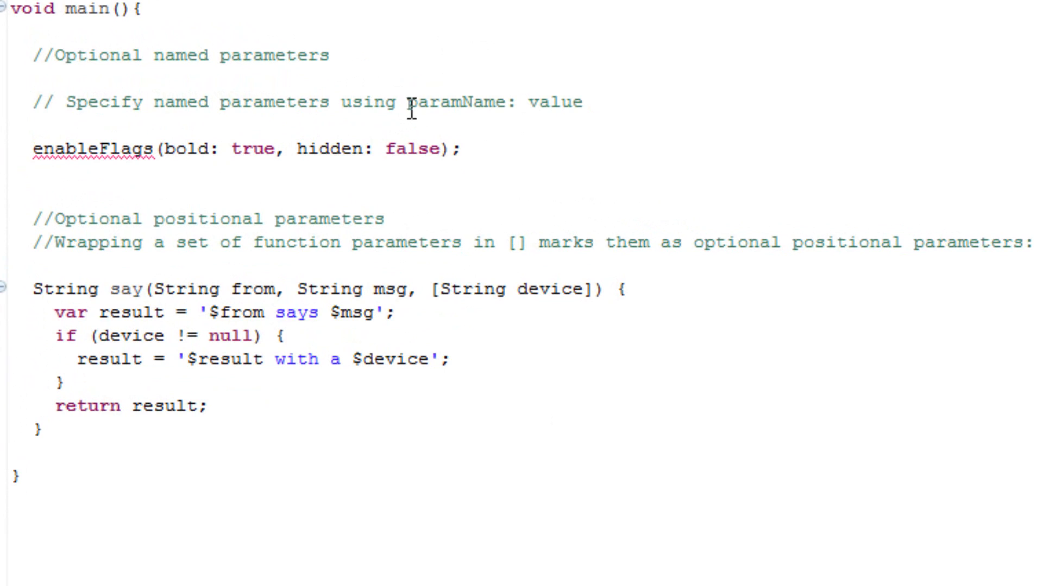
{"action": "double_click", "coordinate": [455, 102]}
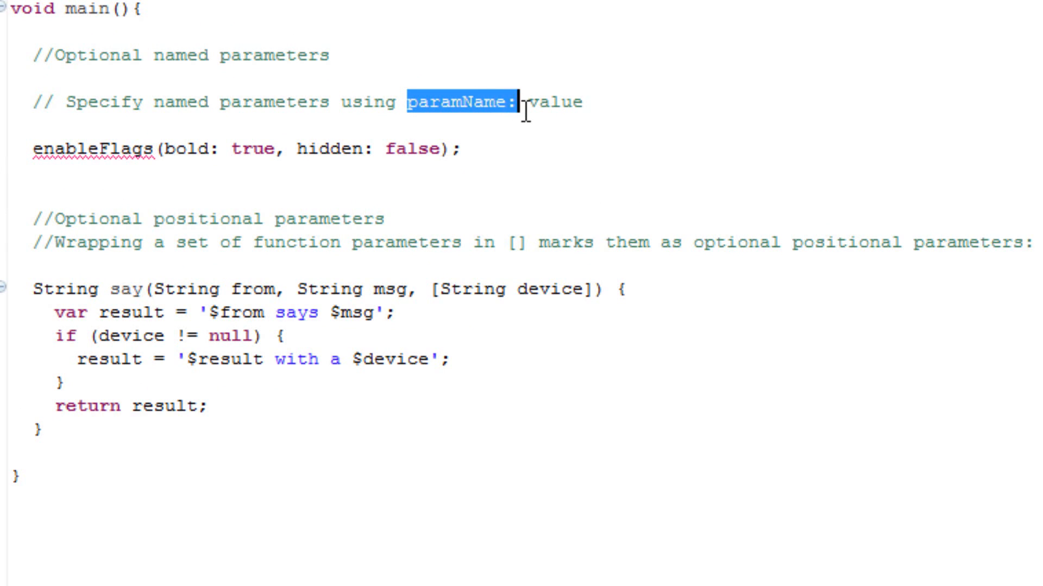
{"action": "double_click", "coordinate": [561, 103]}
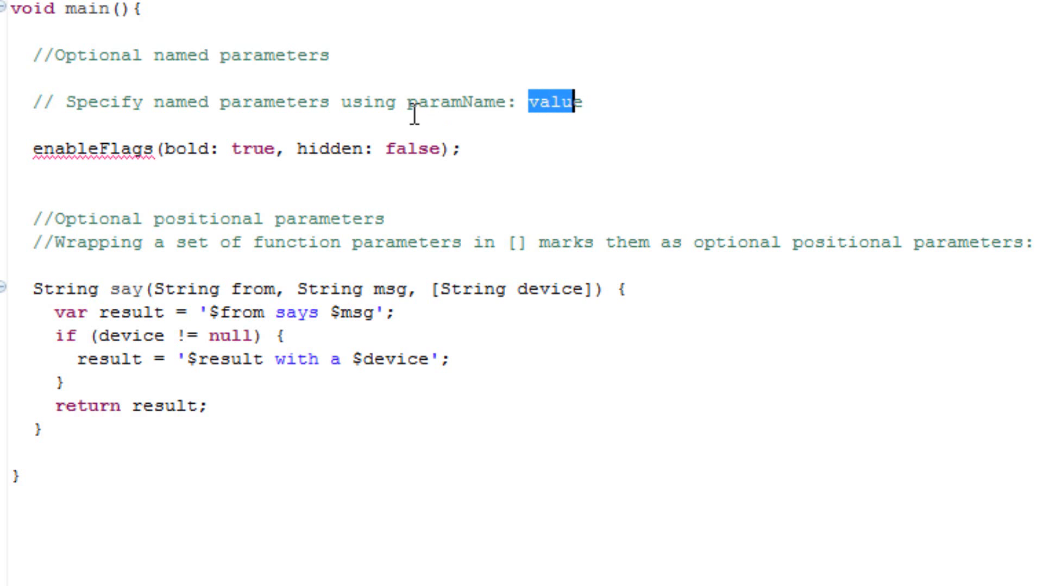
{"action": "left_click", "coordinate": [172, 148]}
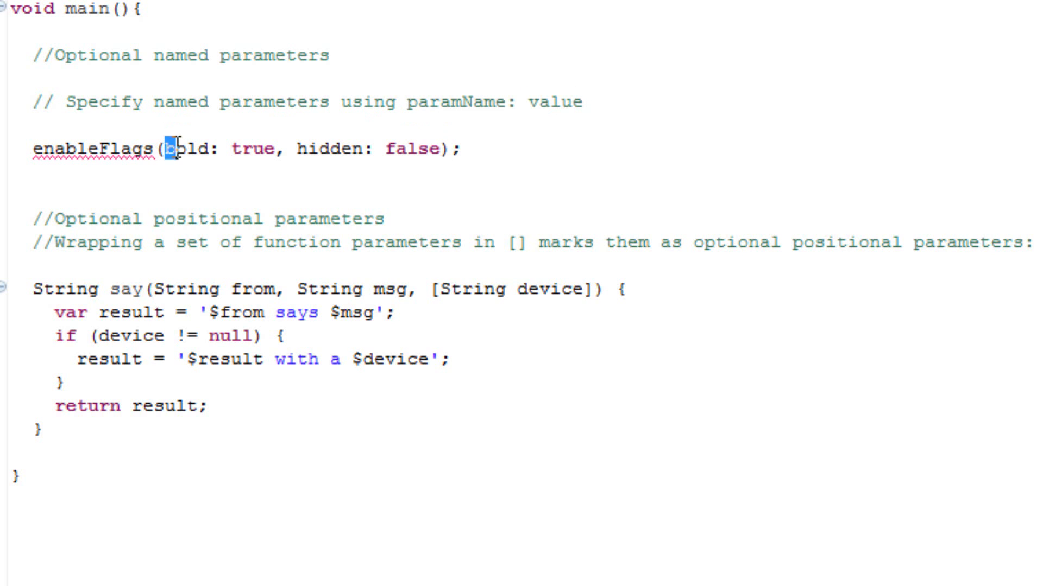
{"action": "double_click", "coordinate": [192, 148]}
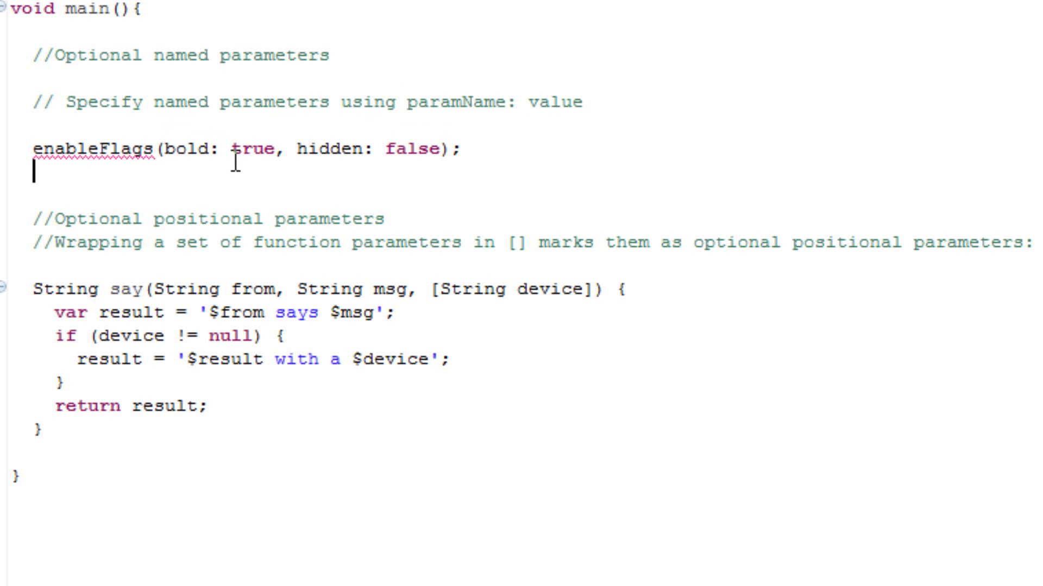
{"action": "double_click", "coordinate": [252, 148]}
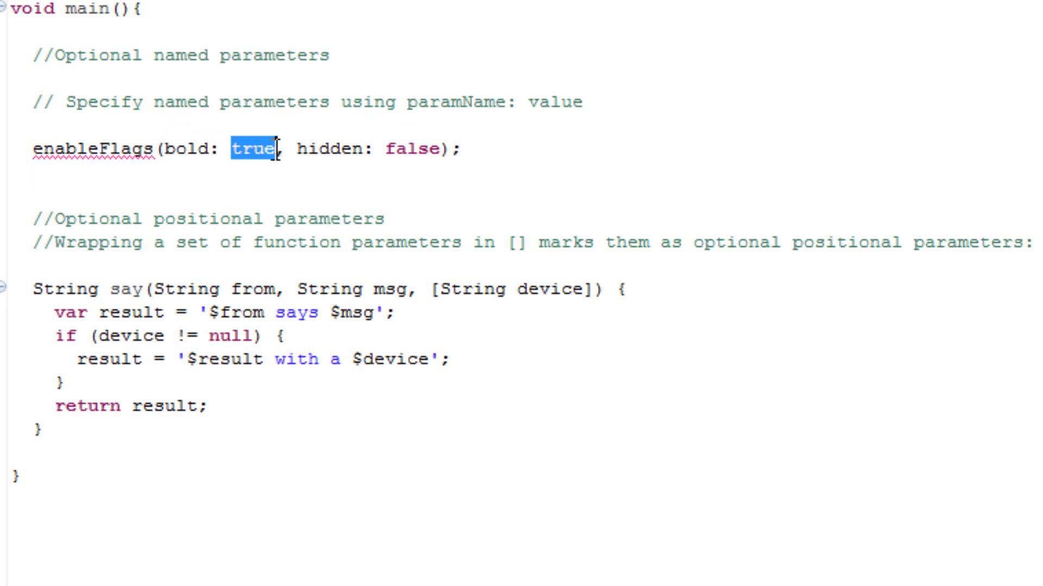
{"action": "mouse_move", "coordinate": [941, 147]}
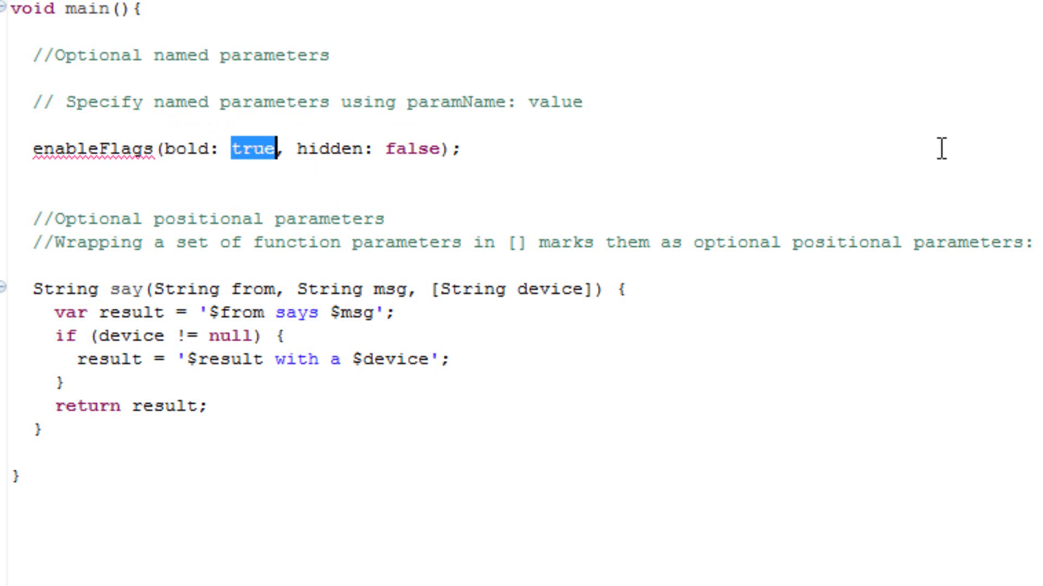
{"action": "mouse_move", "coordinate": [241, 202]}
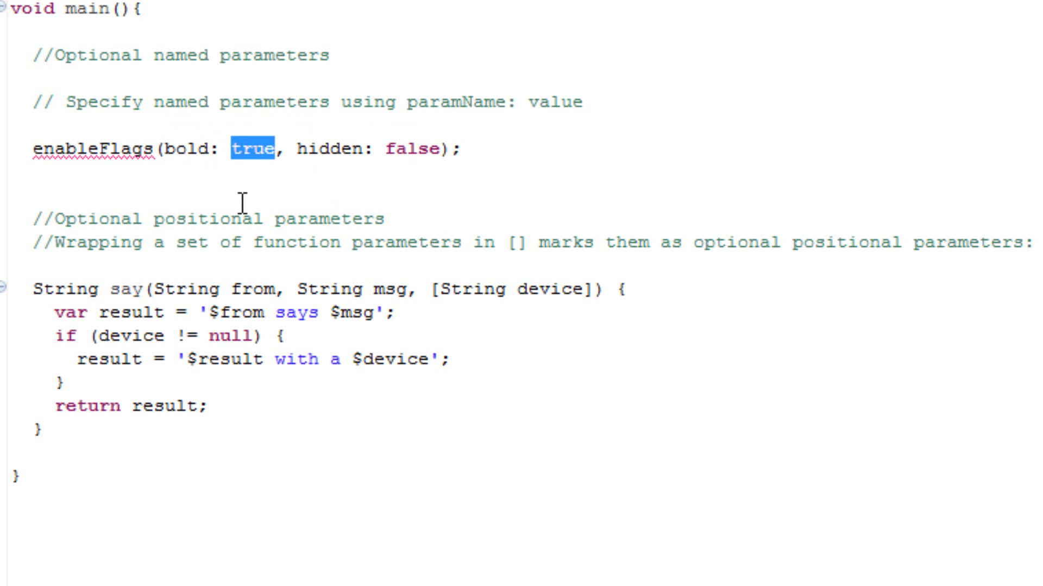
{"action": "left_click", "coordinate": [296, 150]}
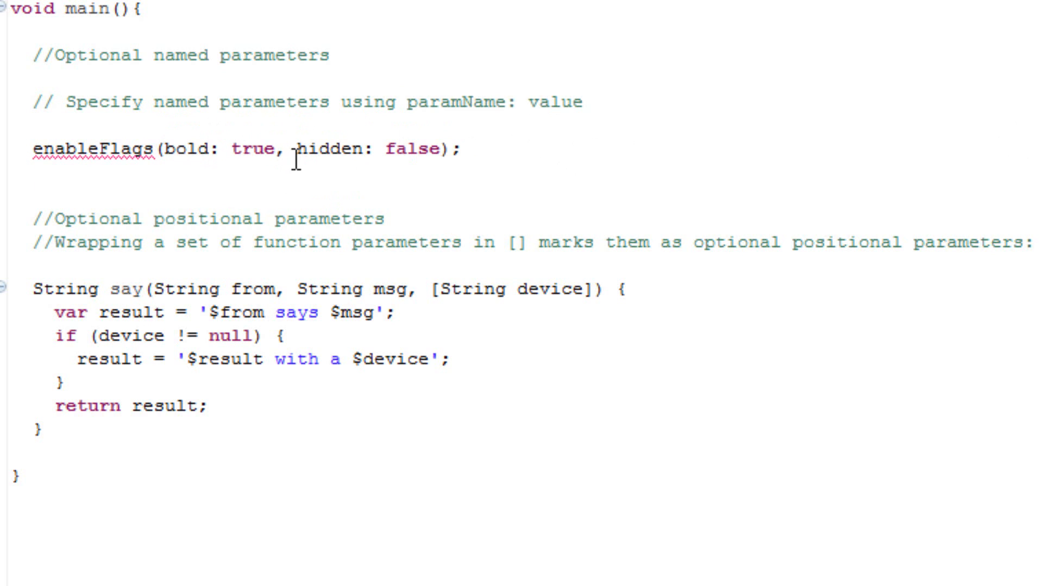
{"action": "double_click", "coordinate": [331, 148]}
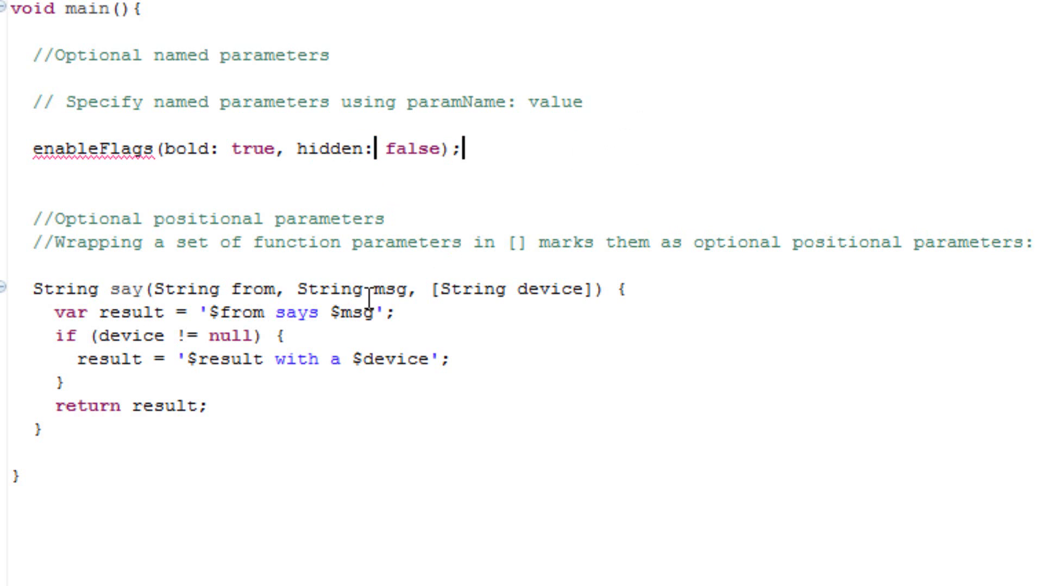
{"action": "mouse_move", "coordinate": [166, 117]}
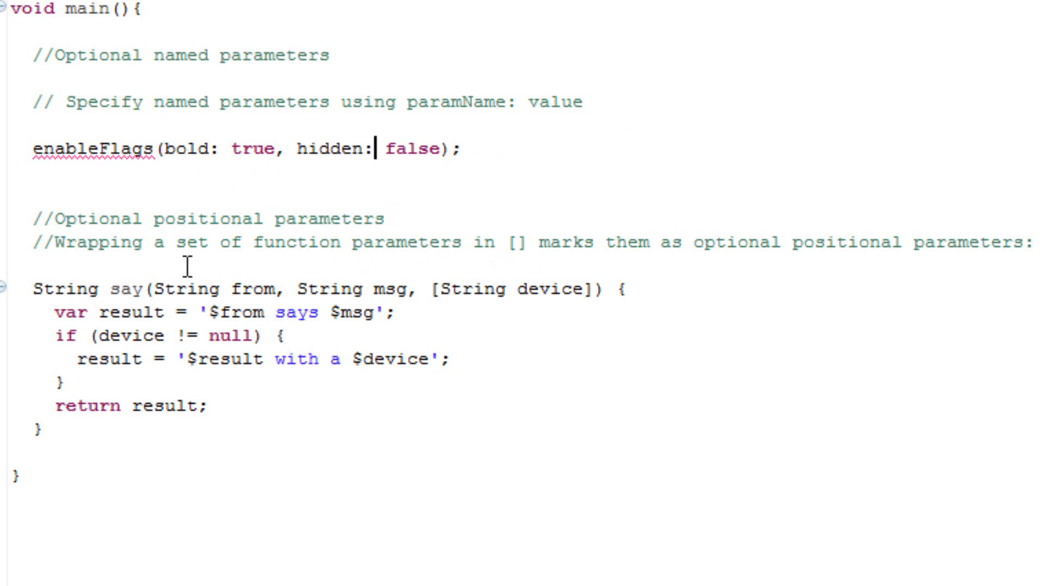
{"action": "double_click", "coordinate": [523, 243]}
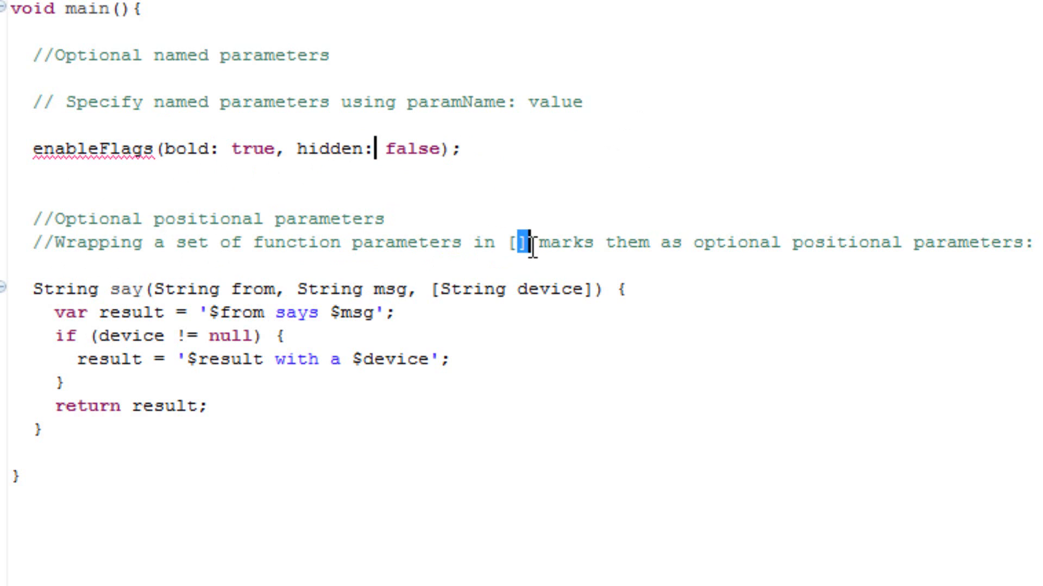
{"action": "mouse_move", "coordinate": [561, 259]}
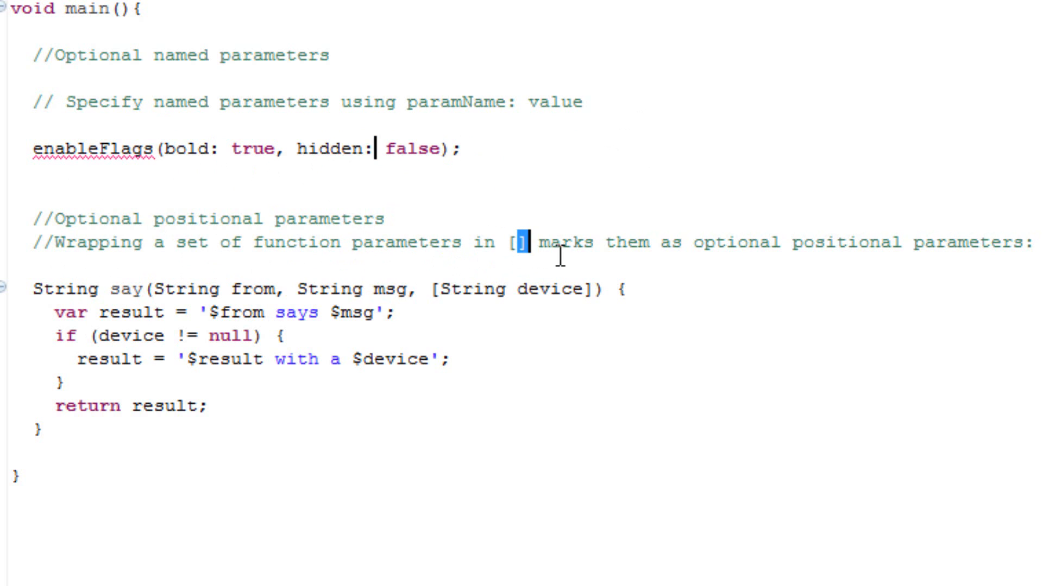
{"action": "mouse_move", "coordinate": [815, 261]}
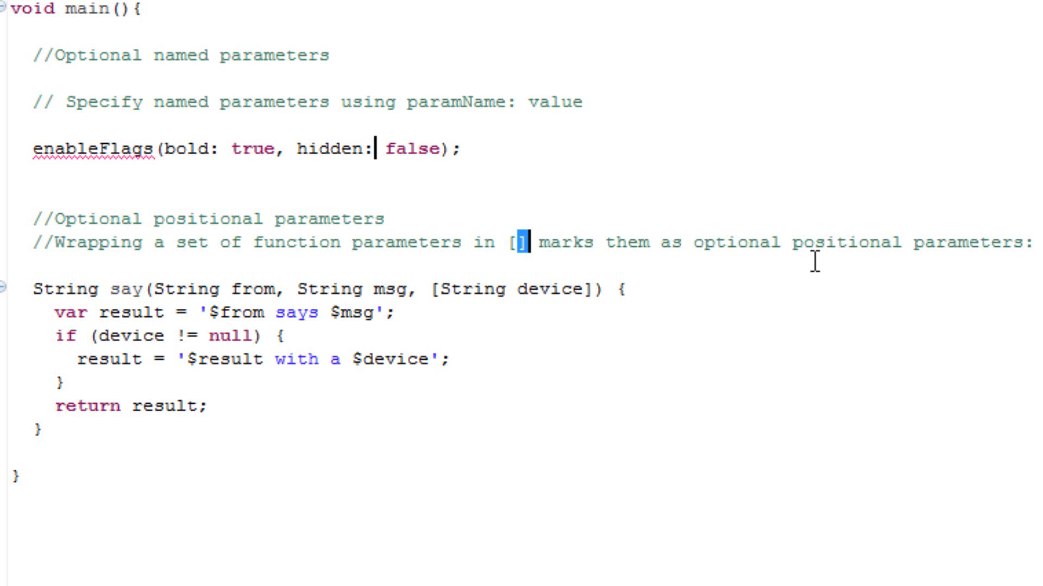
{"action": "mouse_move", "coordinate": [509, 308]}
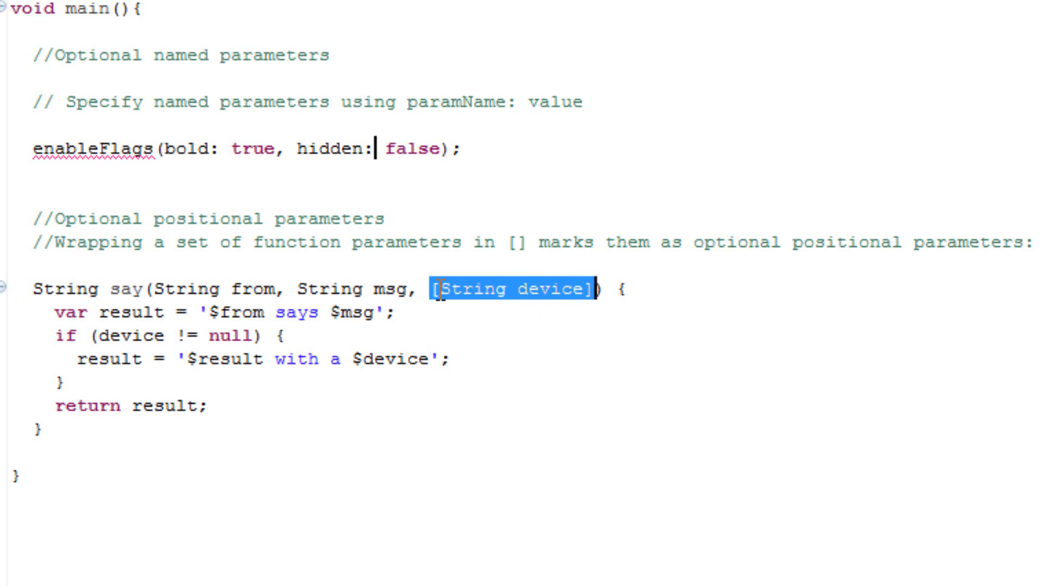
{"action": "mouse_move", "coordinate": [787, 274]}
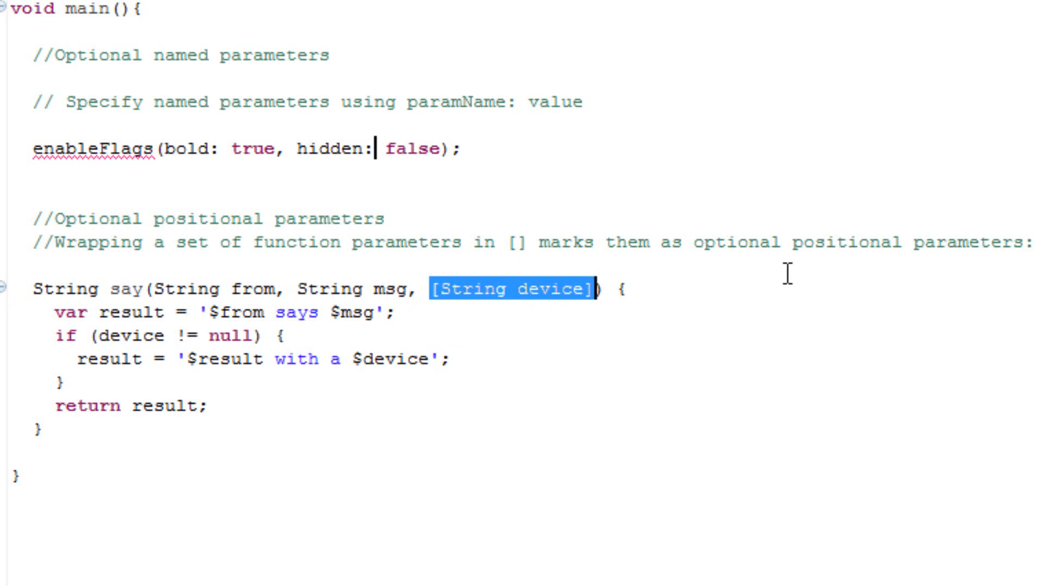
{"action": "left_click", "coordinate": [447, 359]}
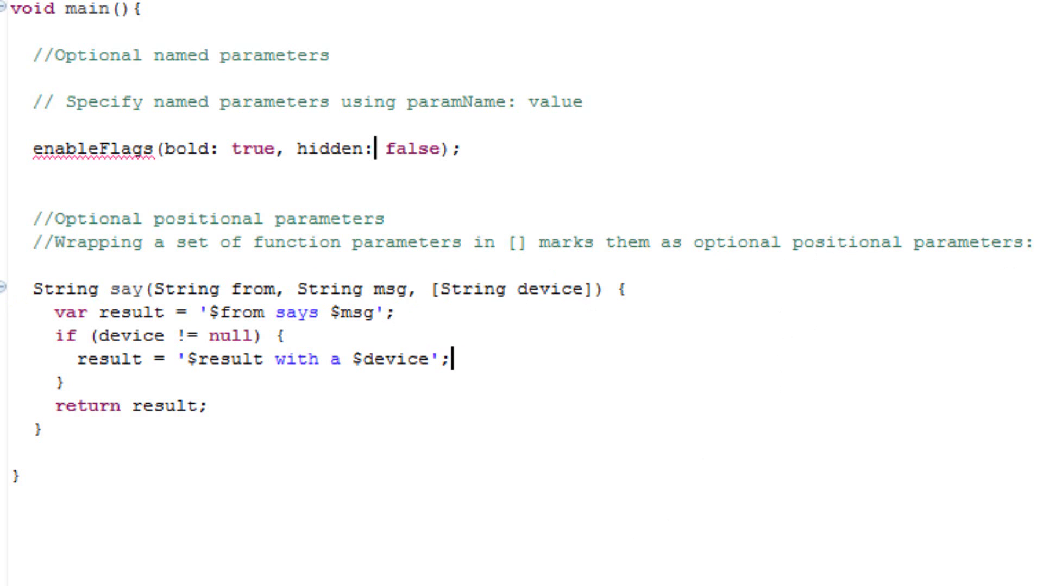